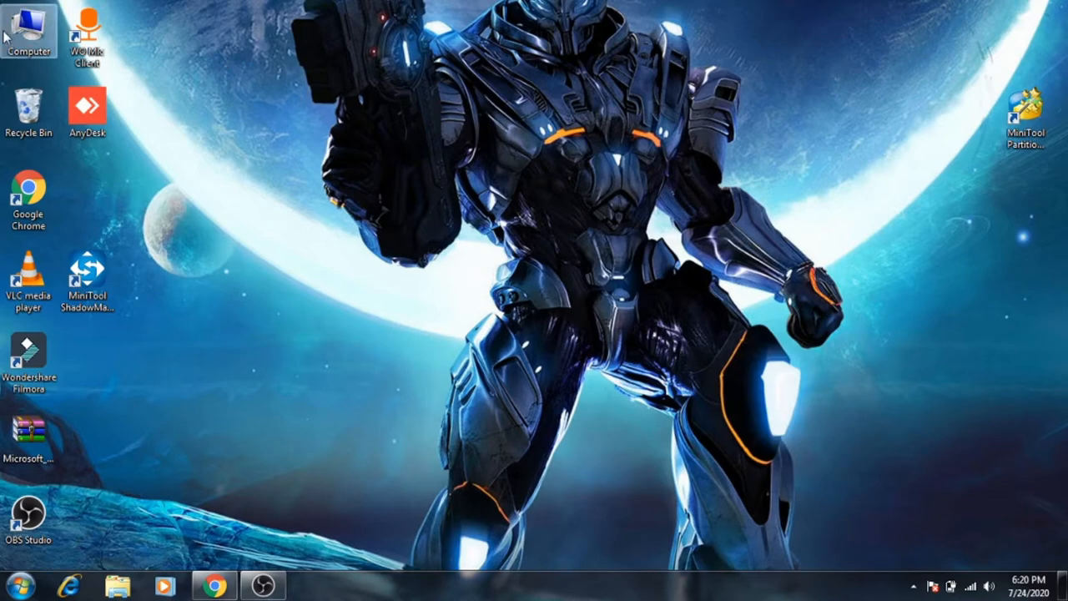
Open Computer and check the REMIX_OS (N:) drive, which is empty with 7.63 GB free.
double_click(30, 31)
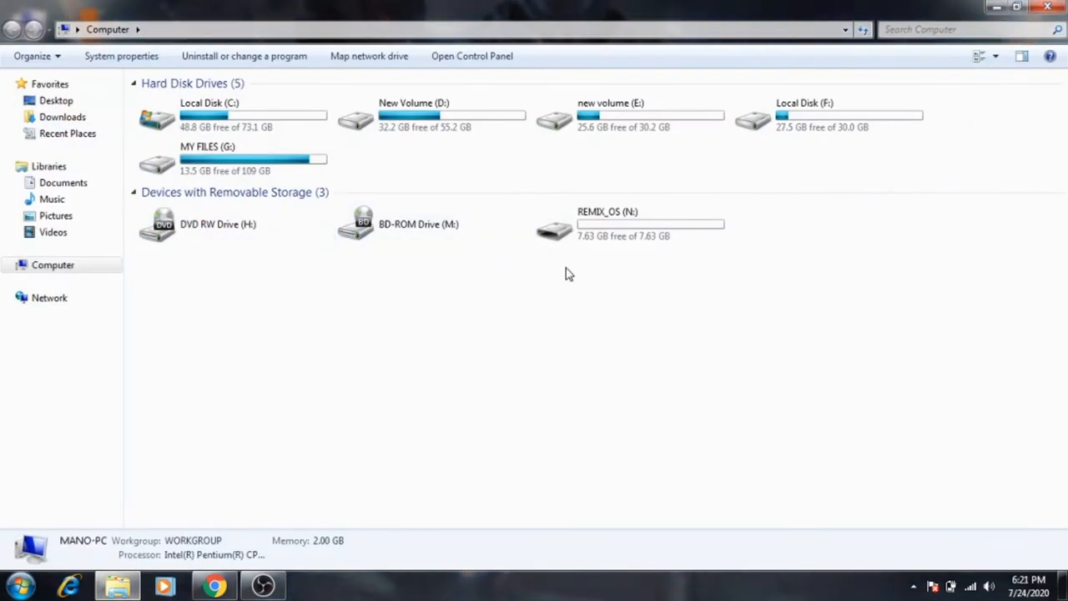
mouse_move(621, 234)
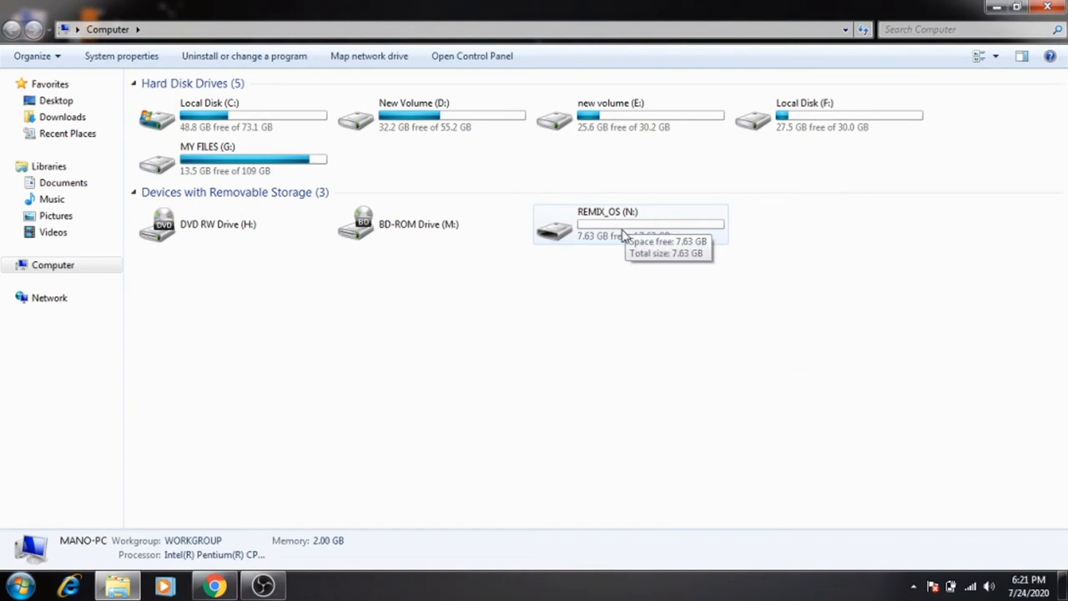
mouse_move(580, 275)
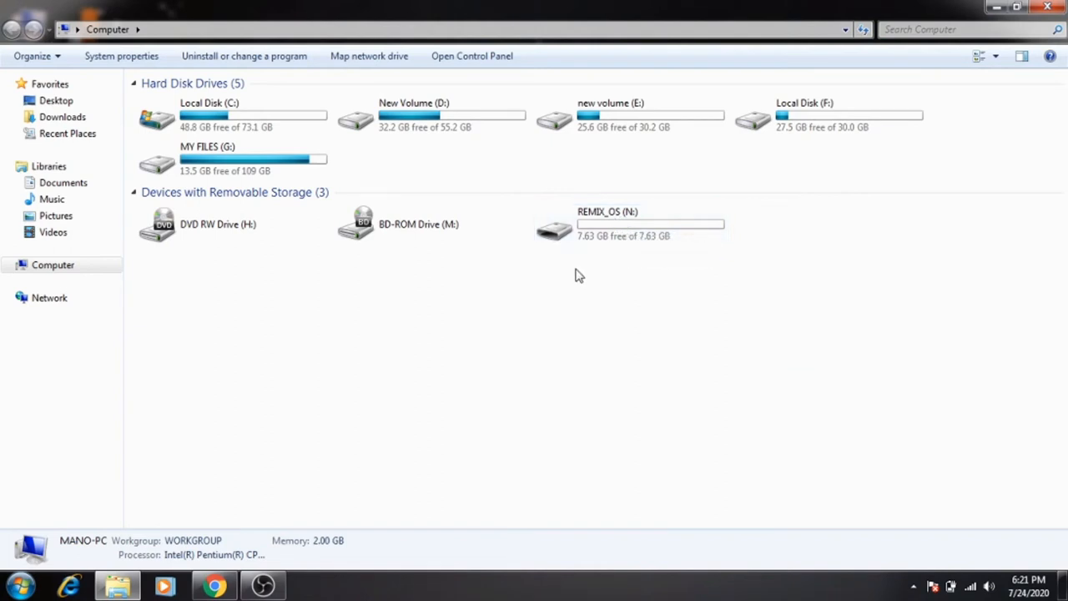
mouse_move(635, 258)
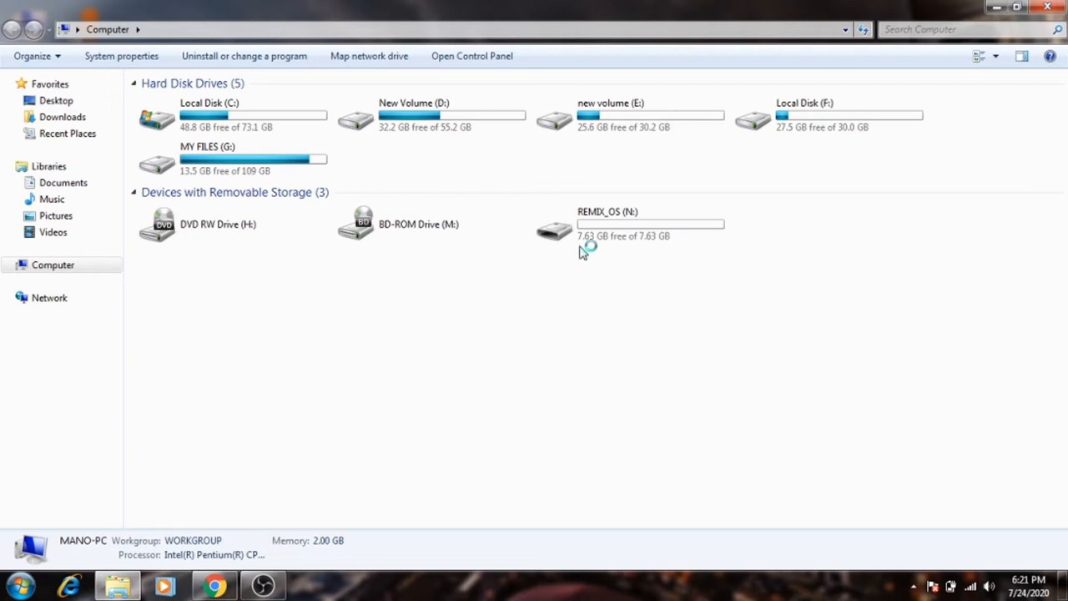
mouse_move(593, 263)
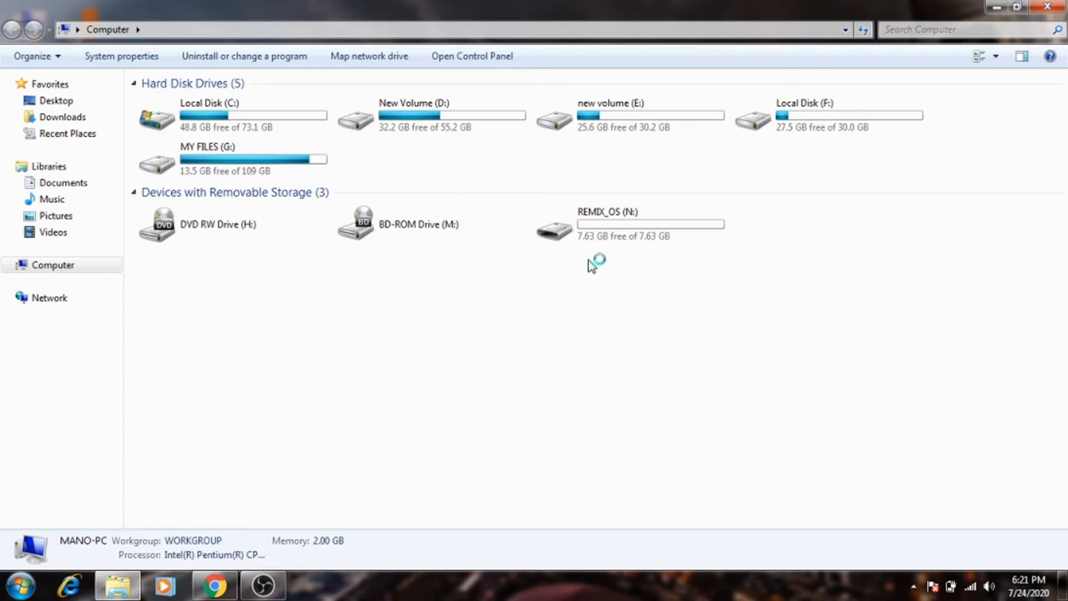
mouse_move(613, 246)
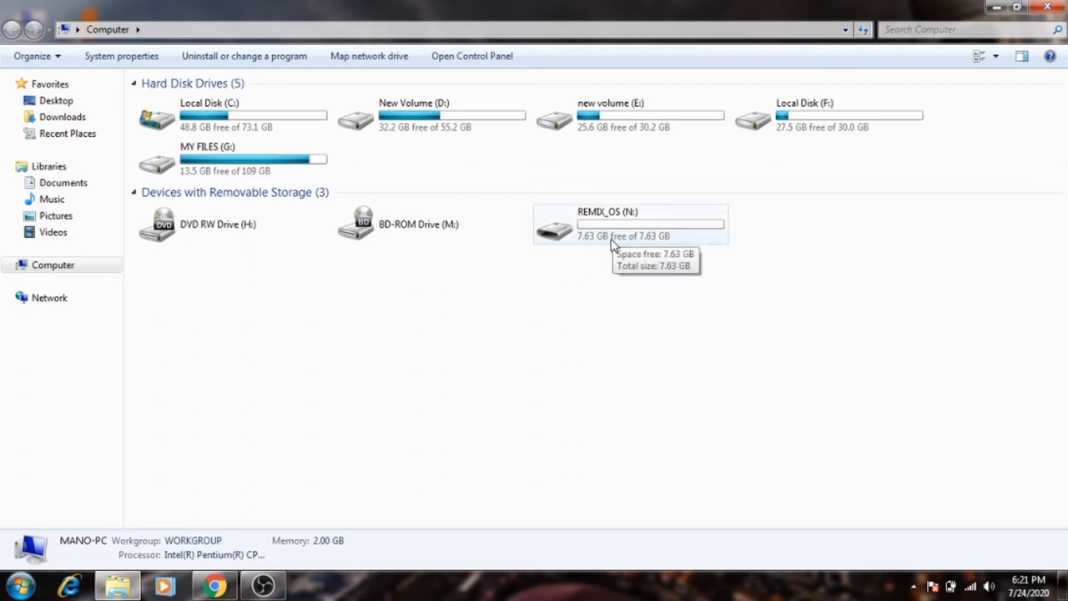
double_click(630, 226)
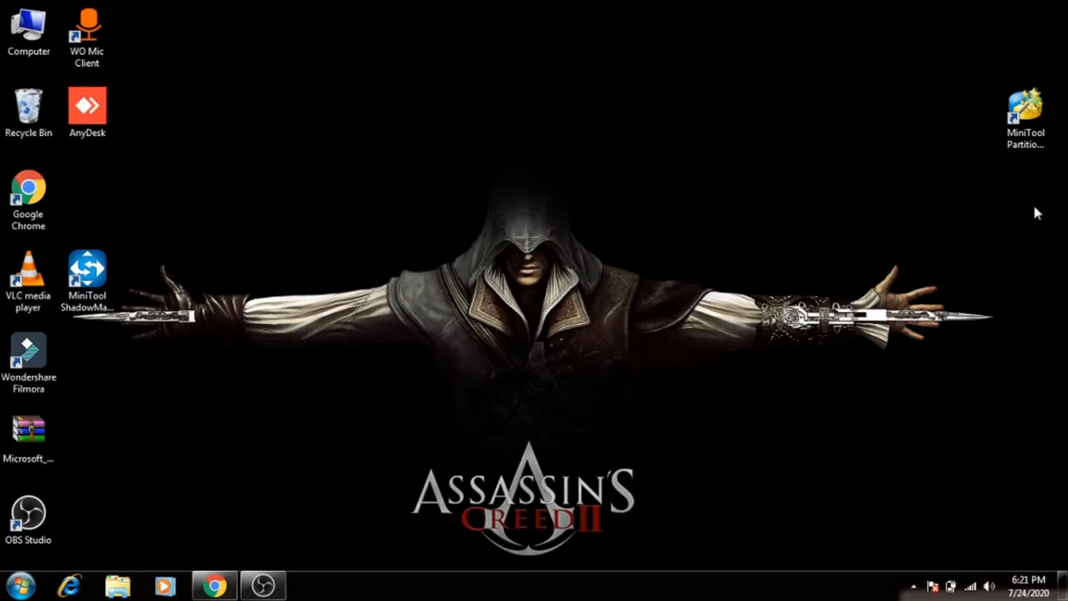
mouse_move(1025, 116)
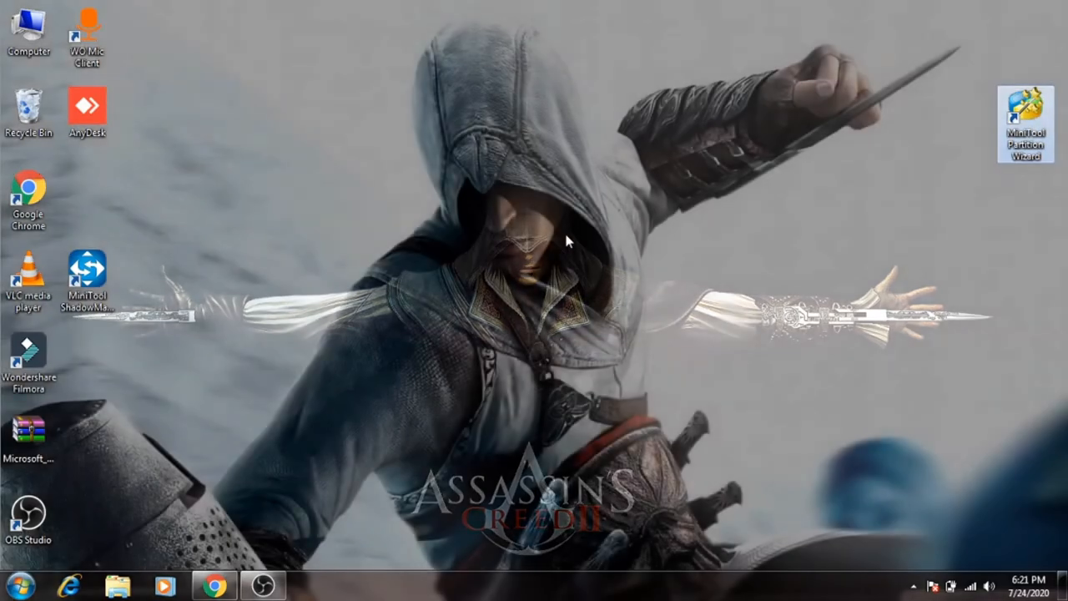
Launch MiniTool Partition Wizard from its desktop shortcut.
double_click(1025, 113)
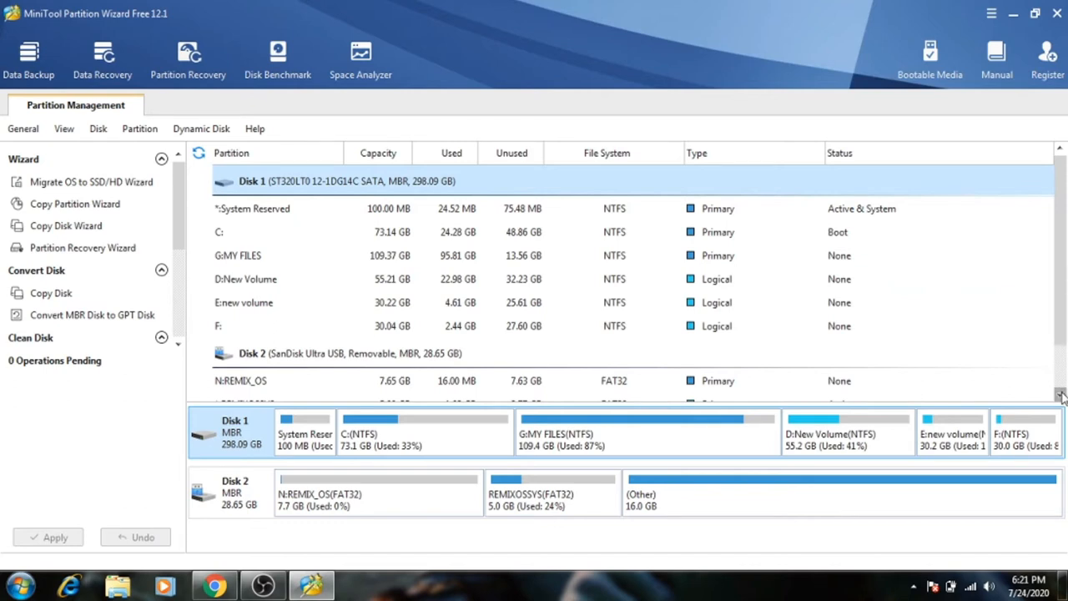
scroll("down", 3)
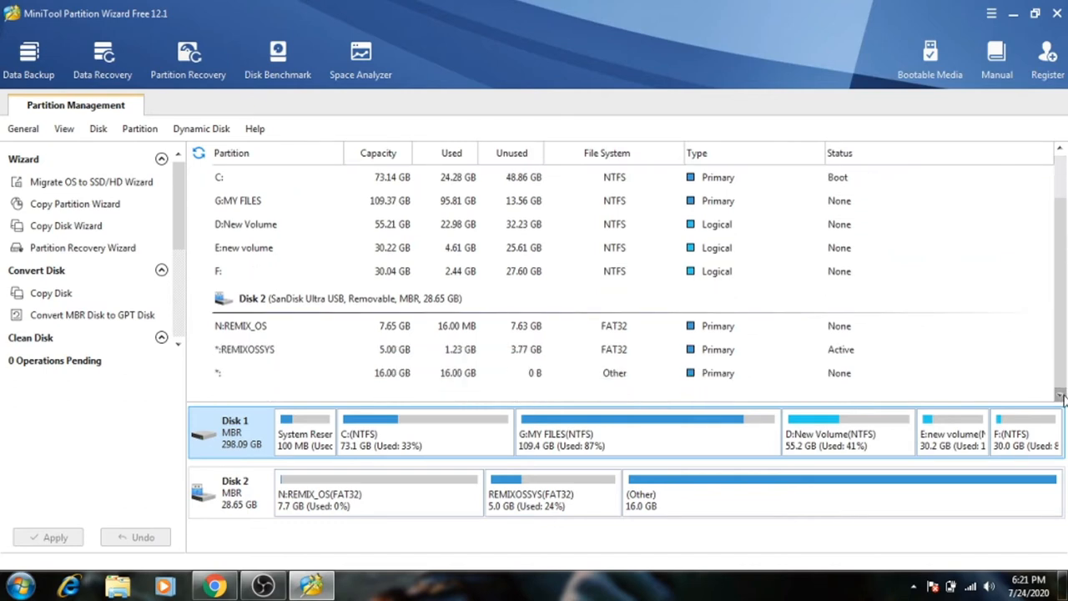
left_click(359, 326)
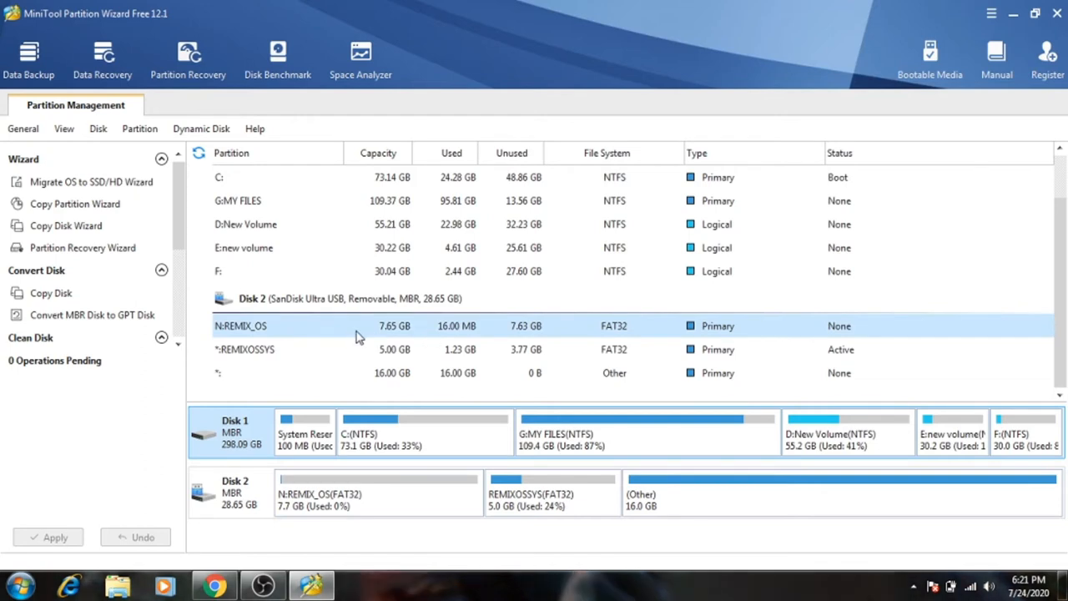
mouse_move(399, 335)
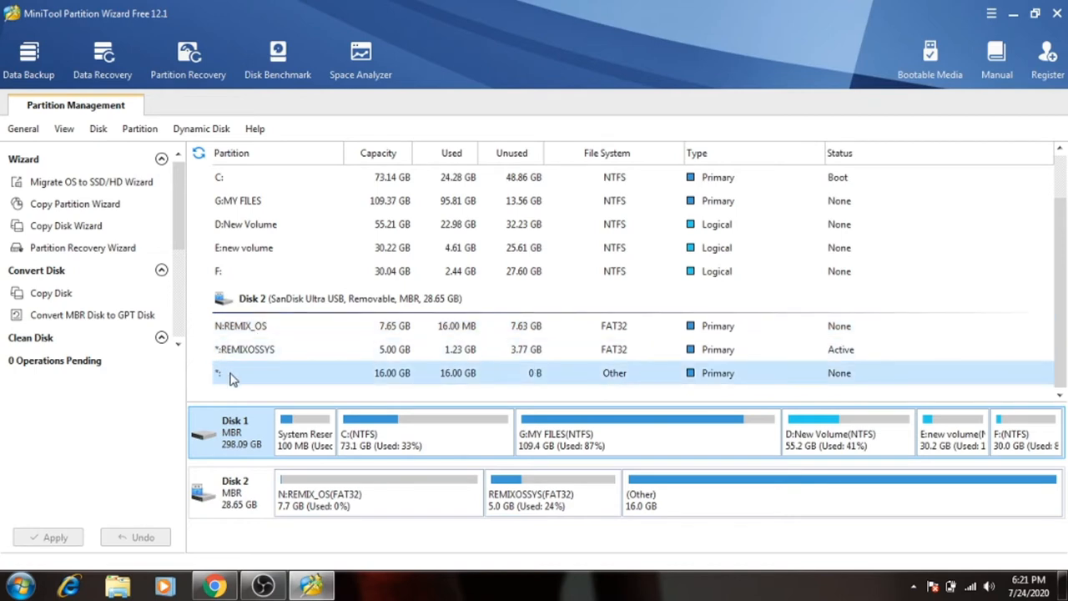
mouse_move(512, 382)
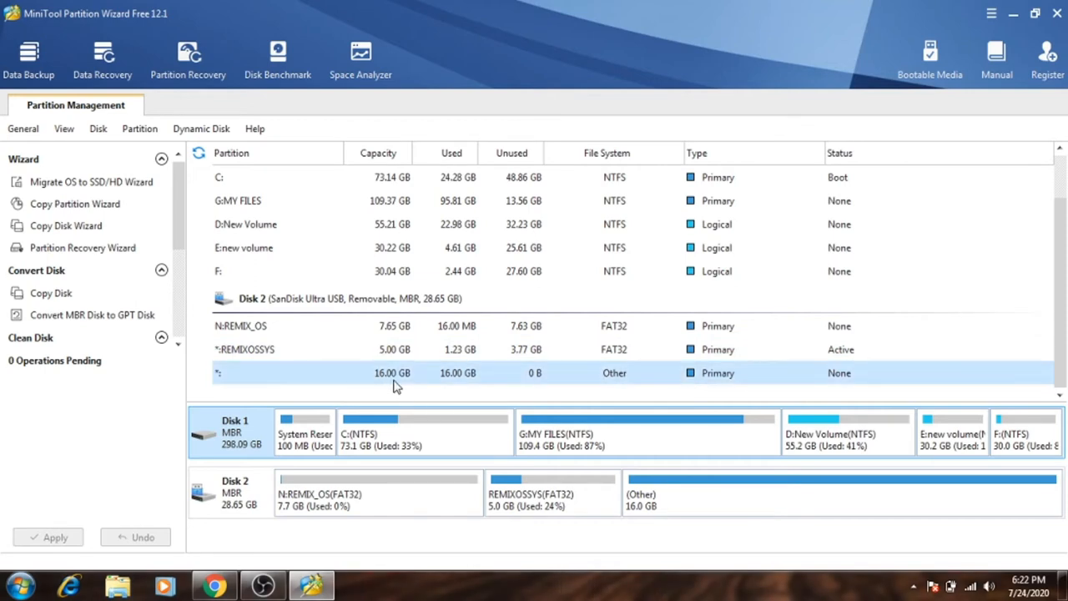
left_click(397, 348)
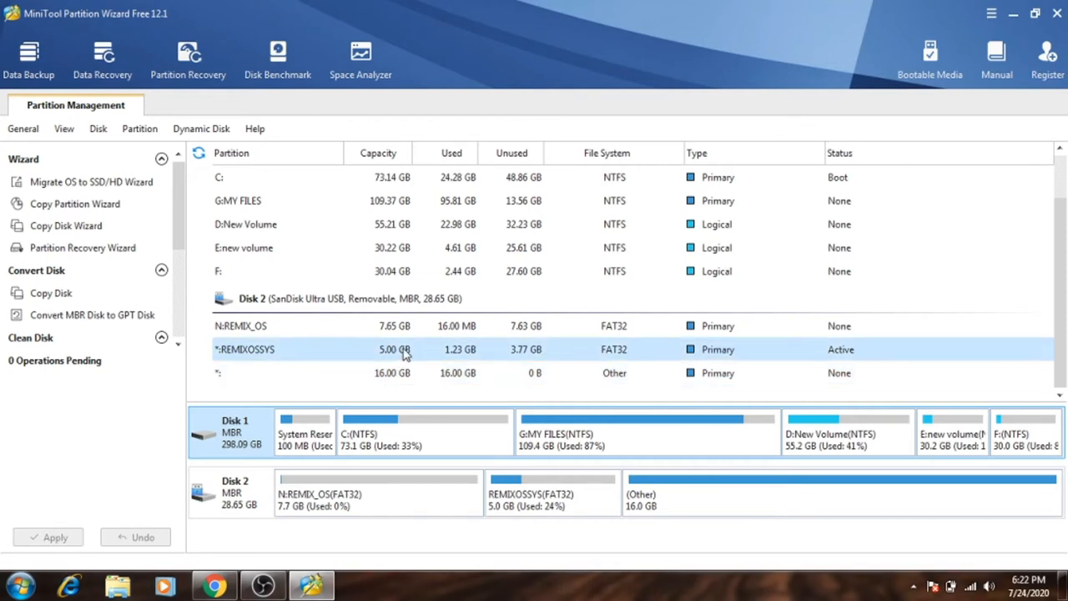
mouse_move(292, 362)
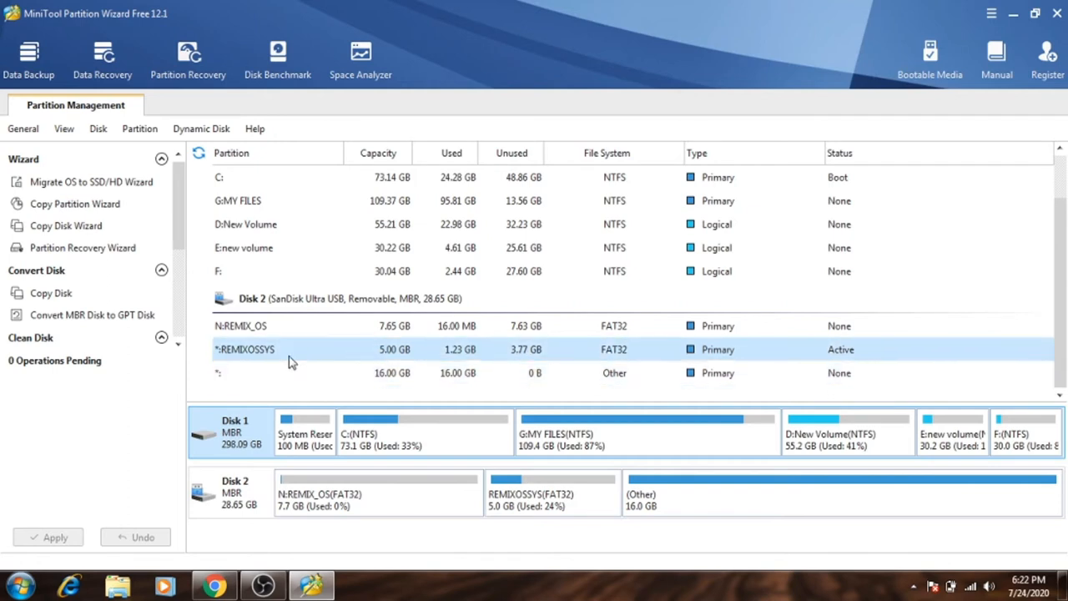
mouse_move(306, 360)
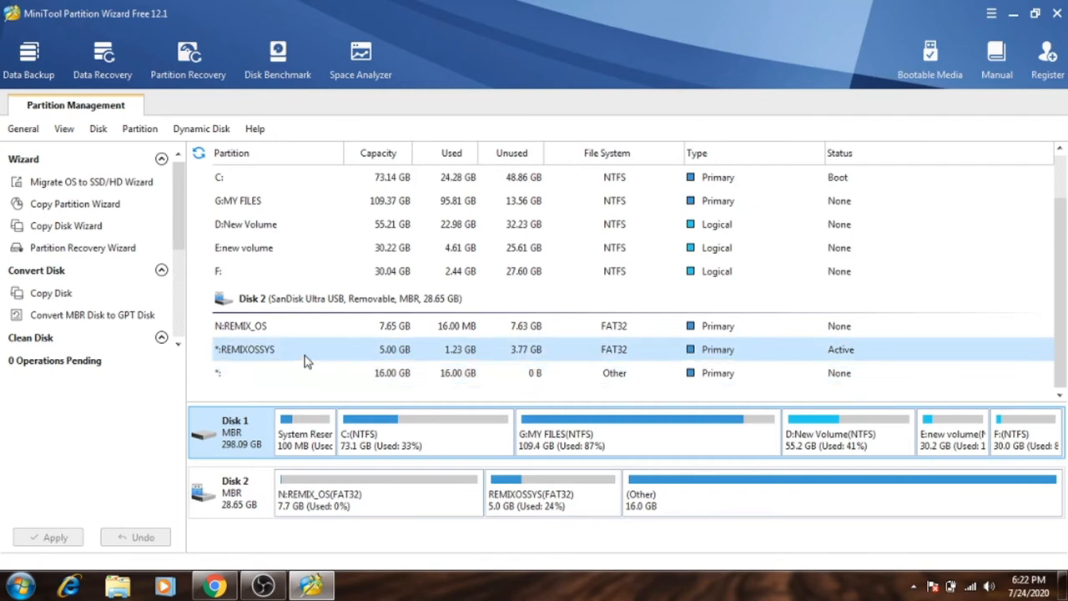
left_click(313, 373)
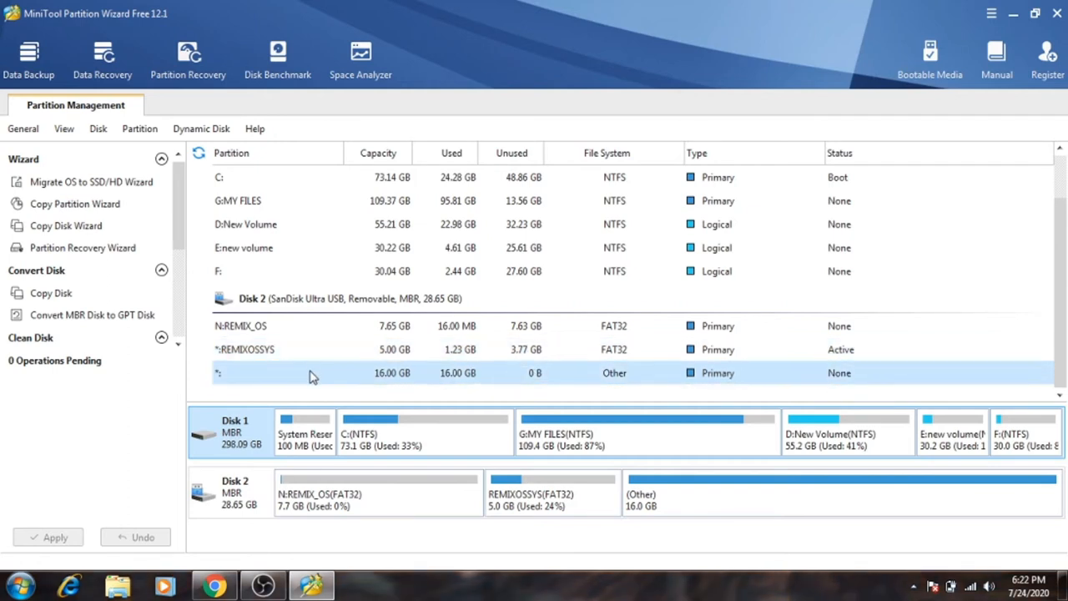
mouse_move(316, 371)
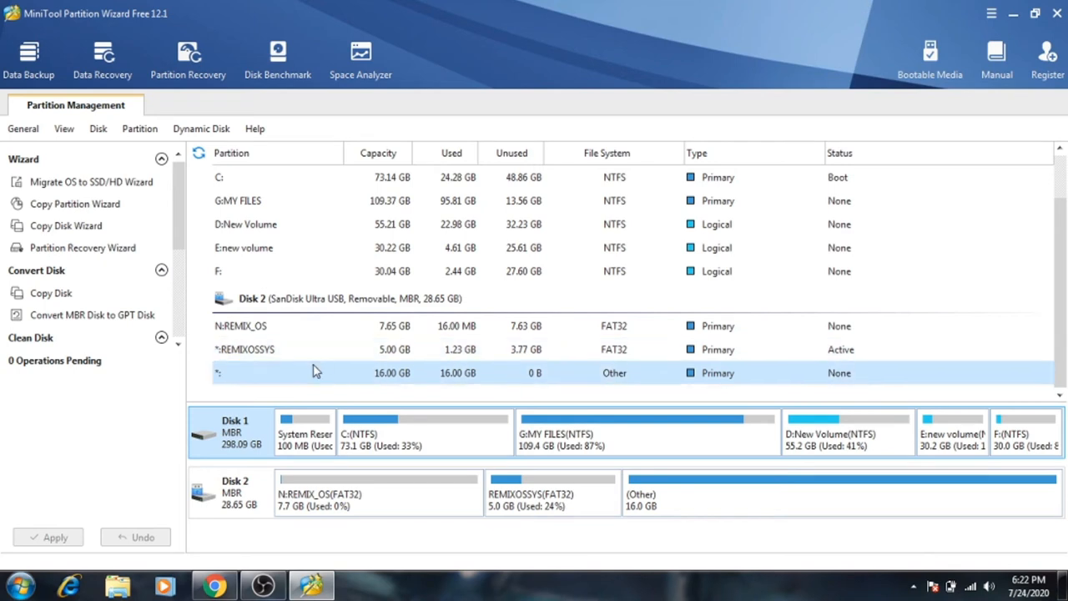
left_click(244, 348)
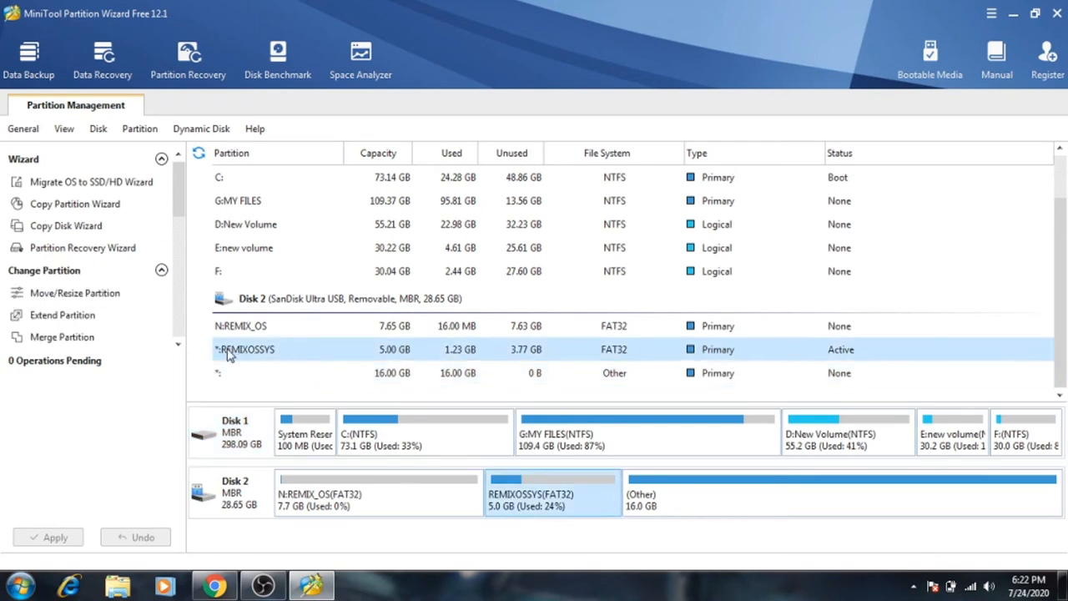
Delete the REMIXOSSYS, 16 GB Other and 21 GB 'new' partitions on the USB disk.
right_click(244, 349)
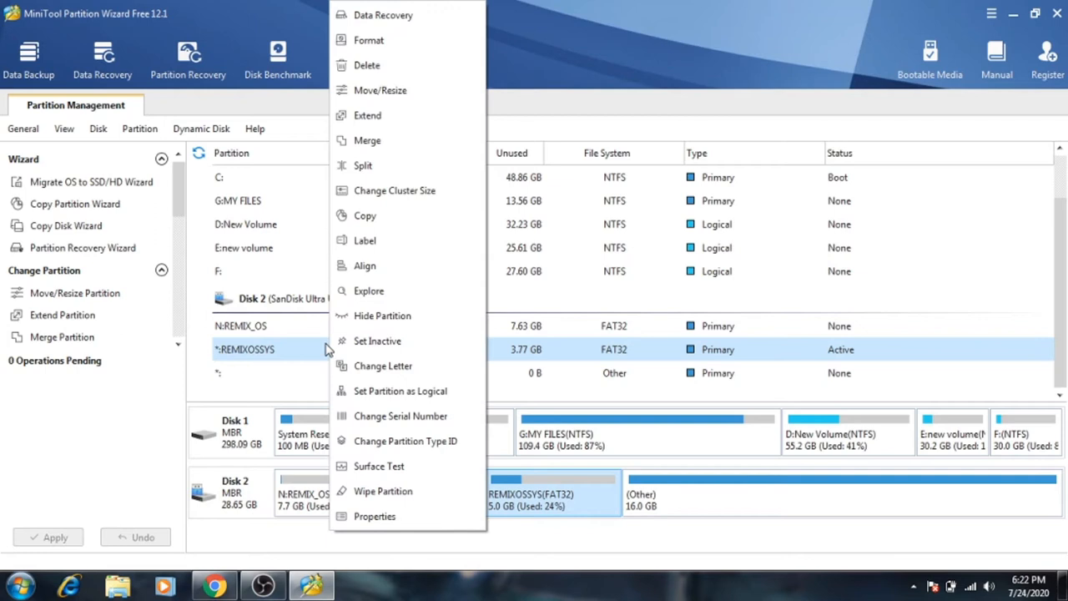
mouse_move(305, 352)
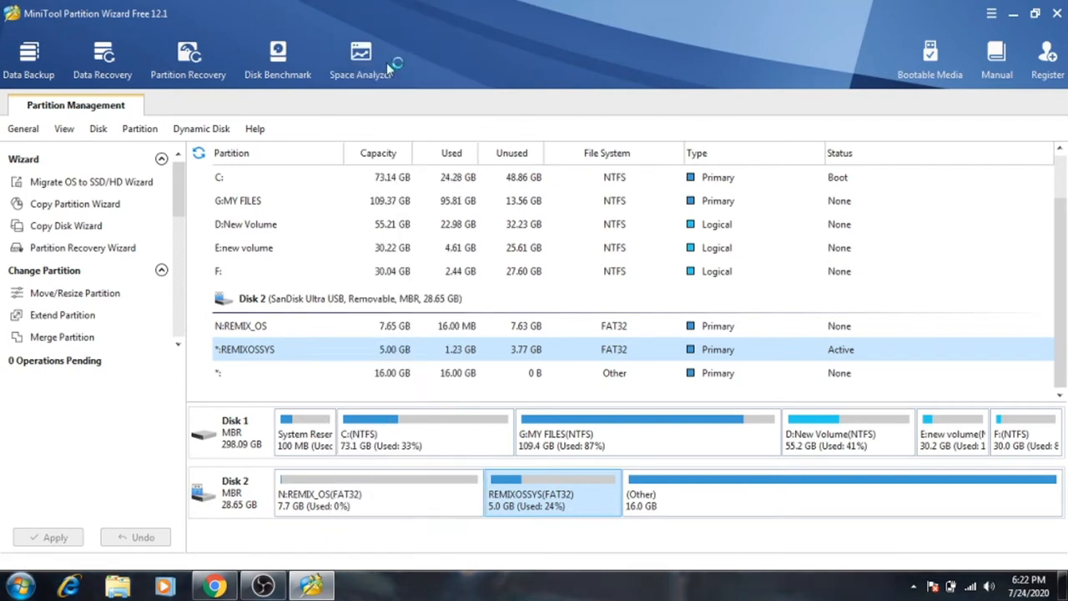
left_click(244, 349)
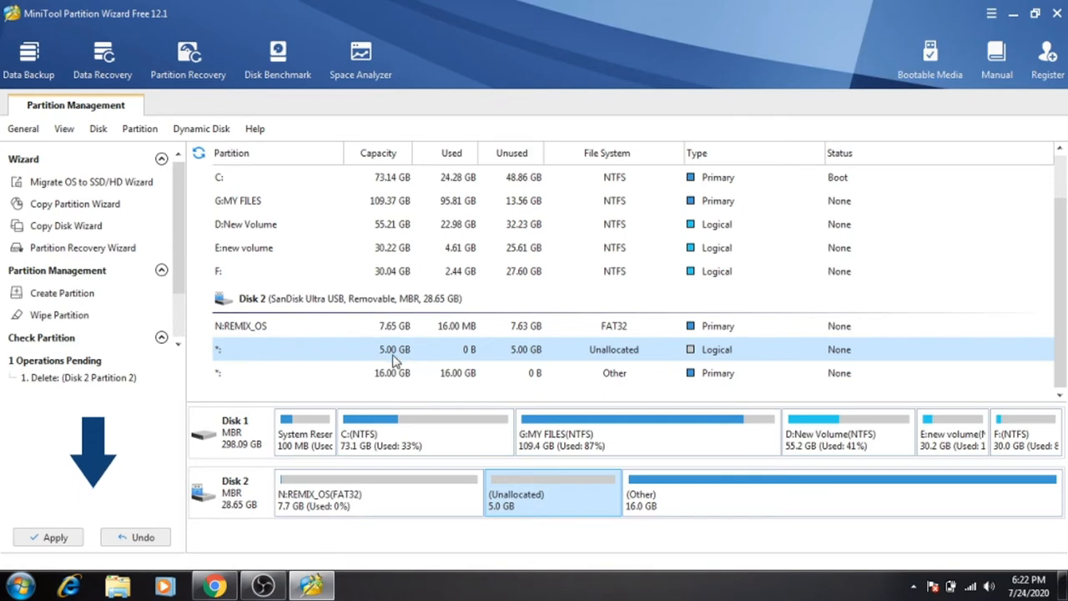
left_click(392, 373)
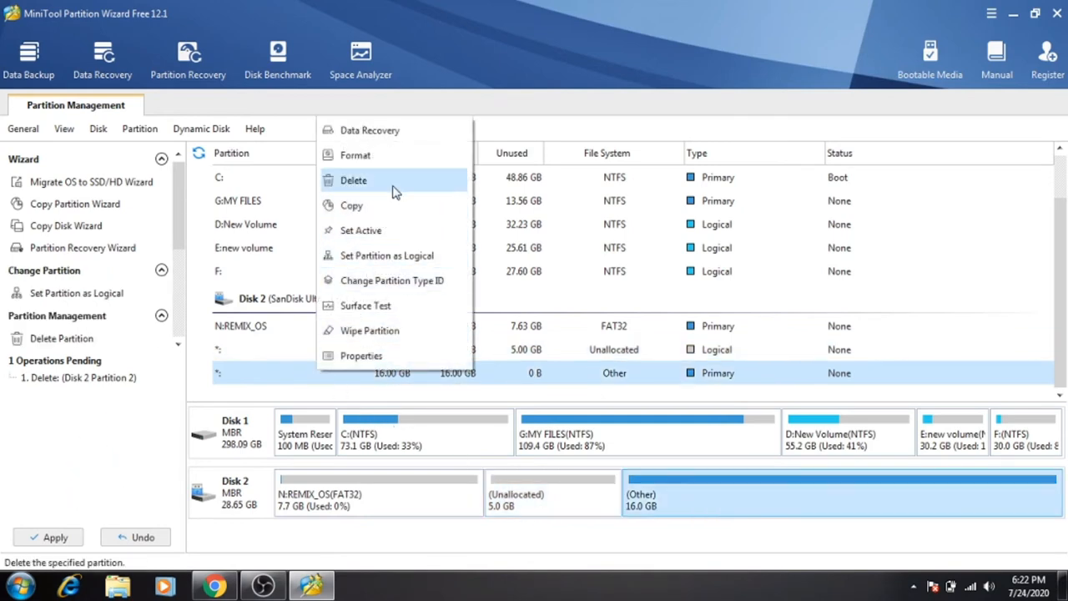
left_click(352, 180)
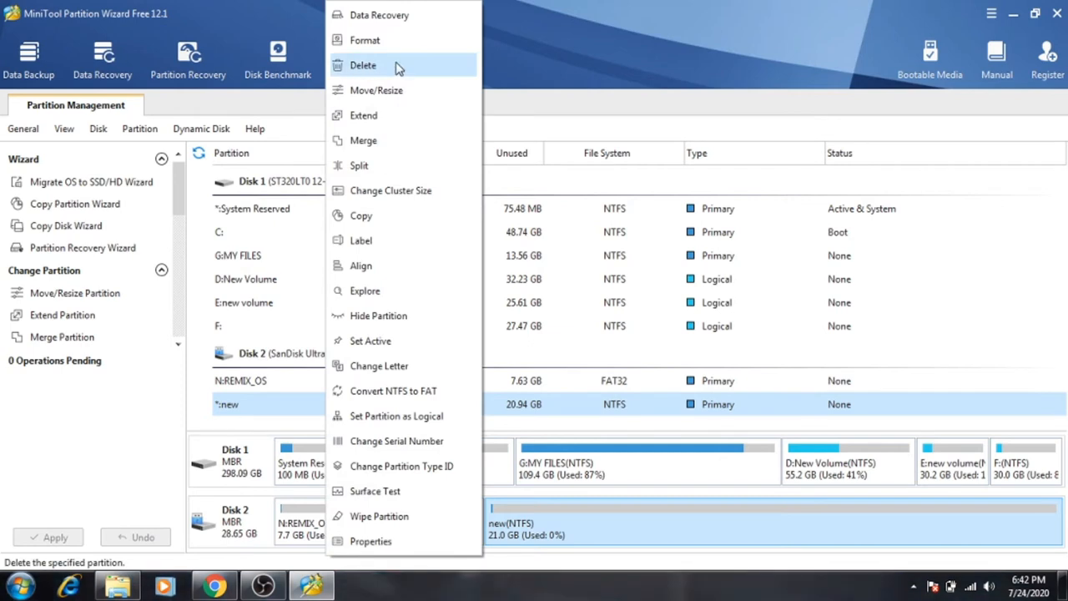
left_click(363, 65)
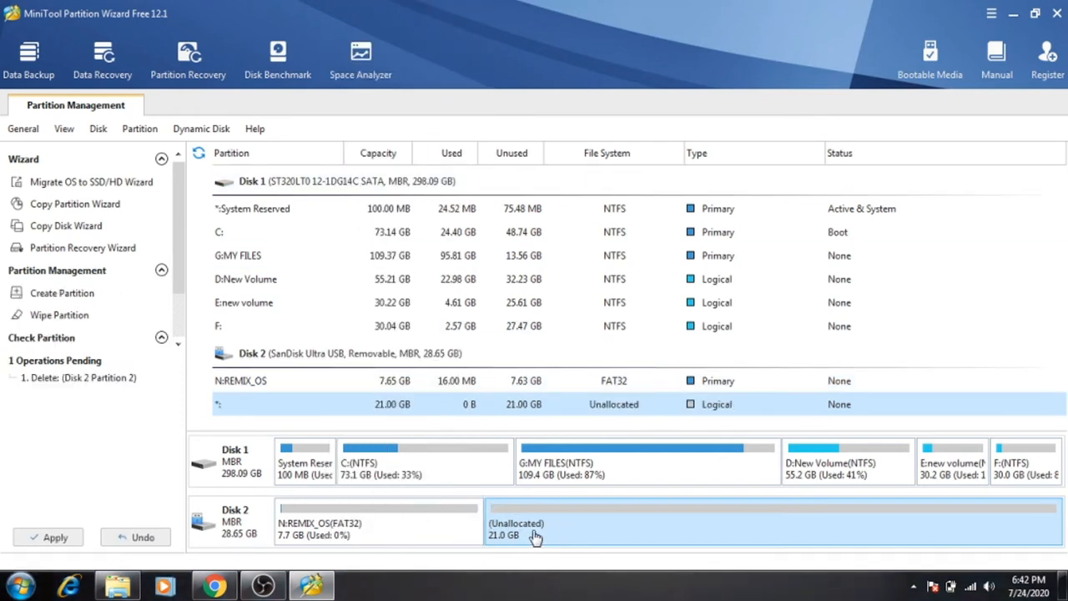
Delete REMIX_OS, then create a Primary NTFS partition labelled 'new' in the unallocated space.
left_click(241, 380)
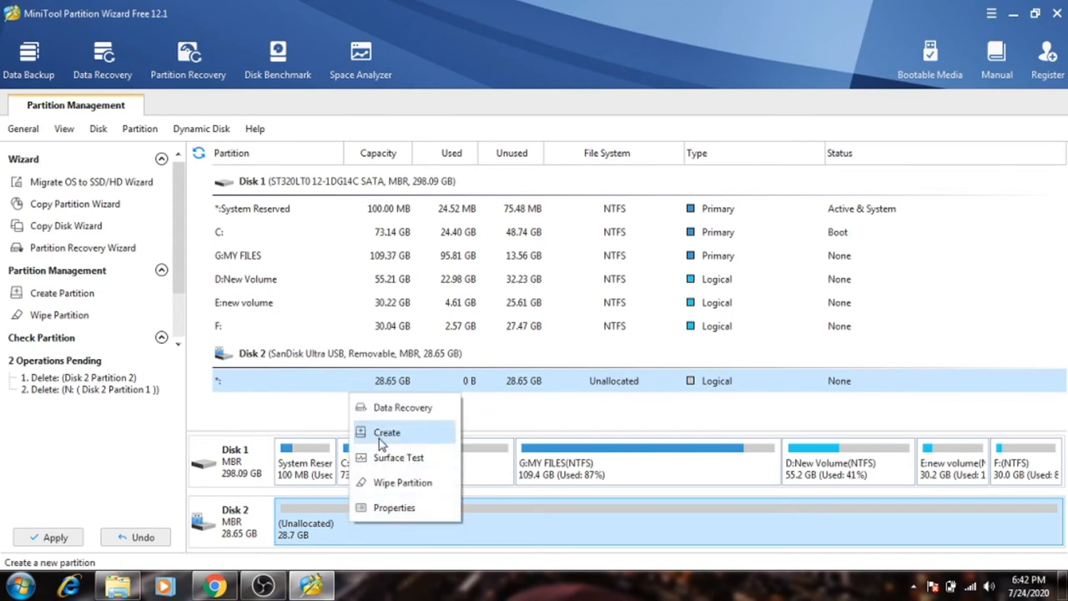
left_click(386, 431)
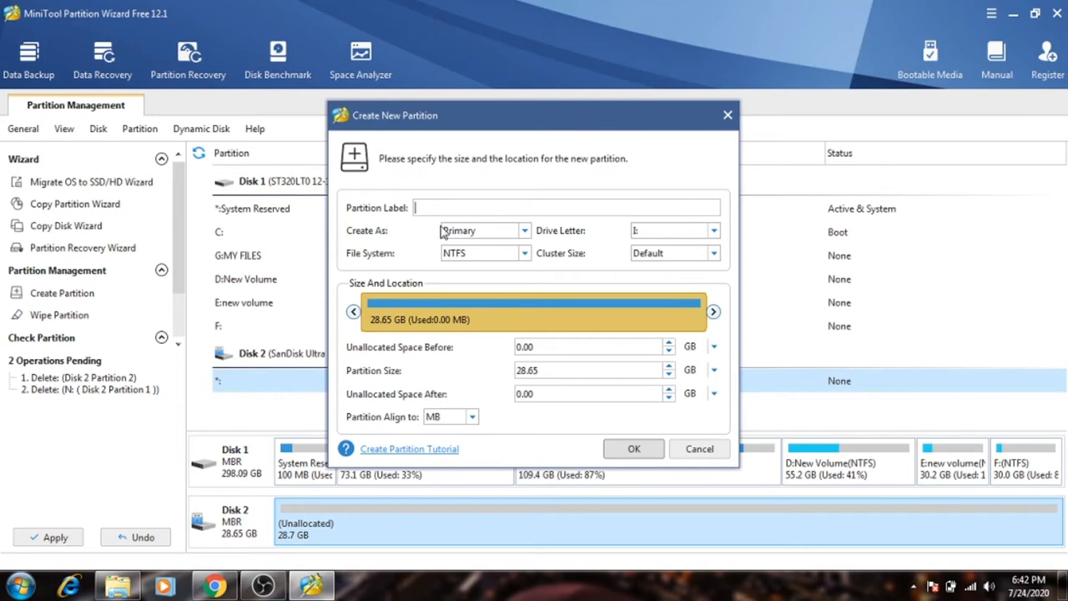
type("new")
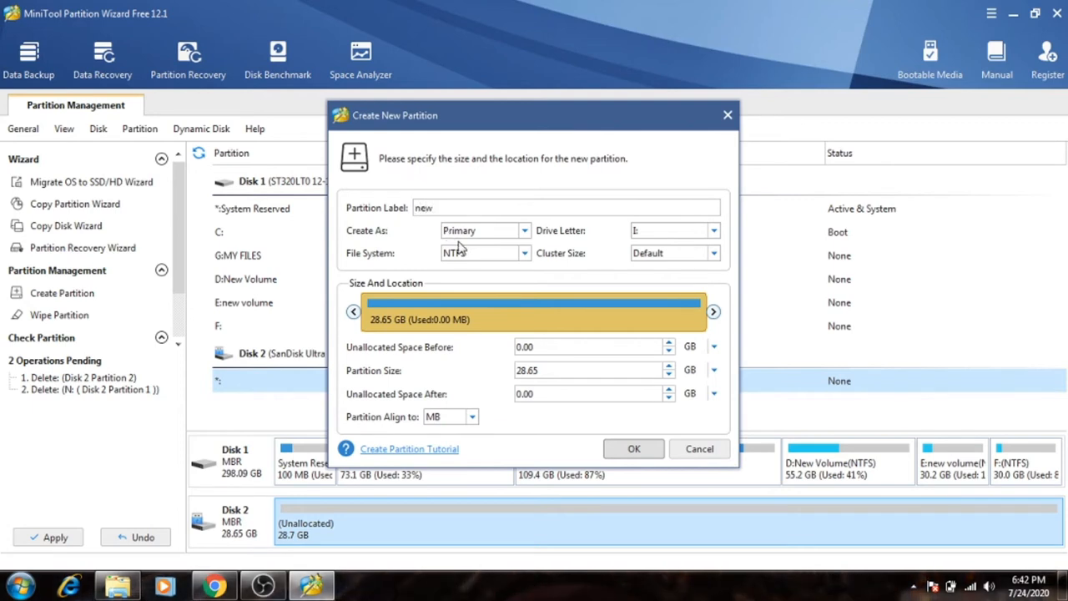
left_click(526, 231)
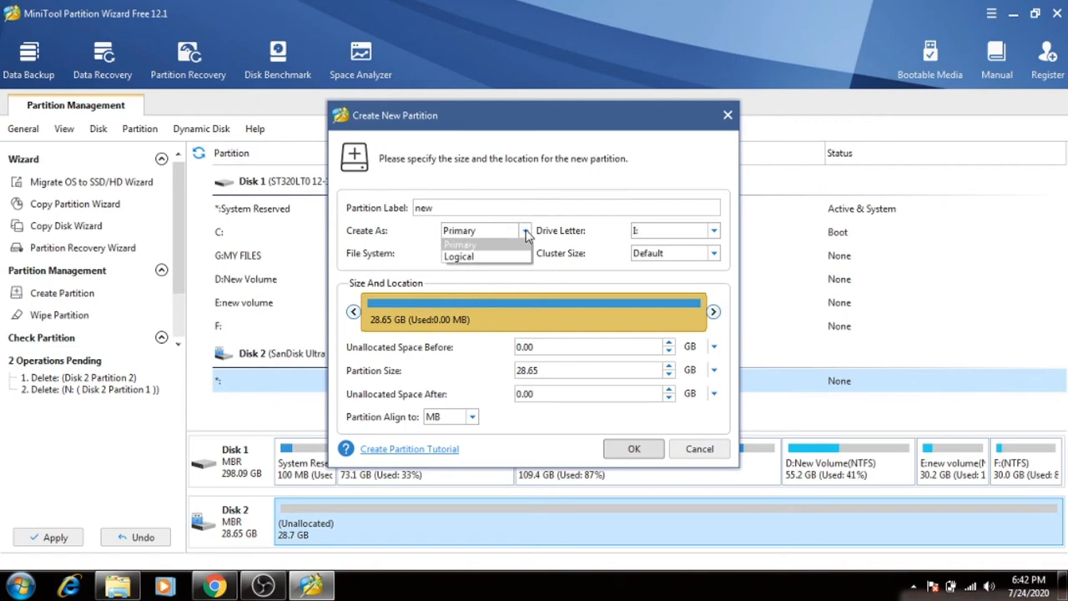
left_click(458, 231)
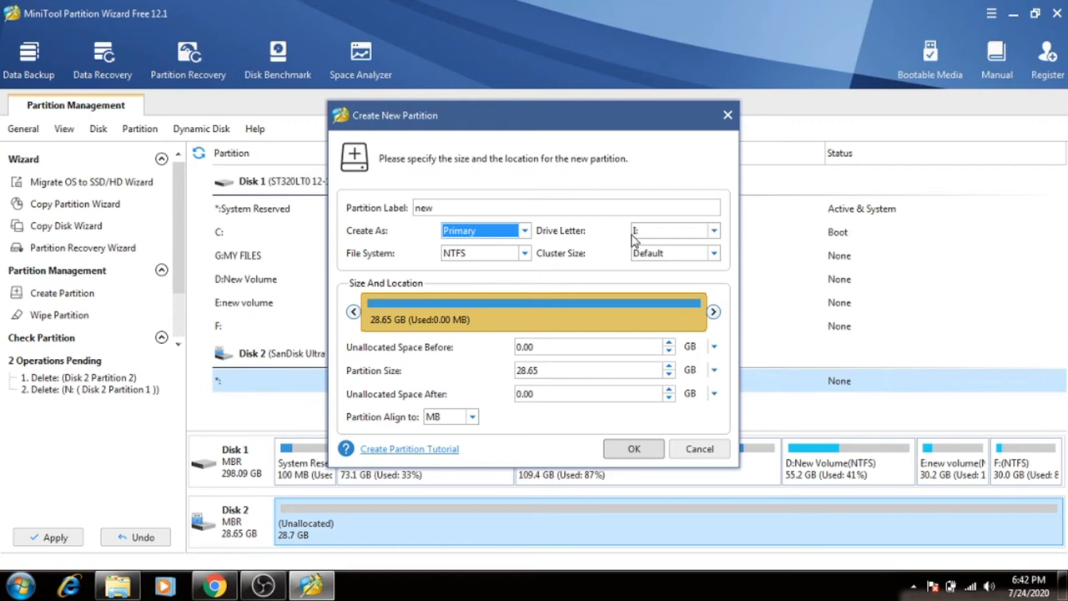
mouse_move(594, 237)
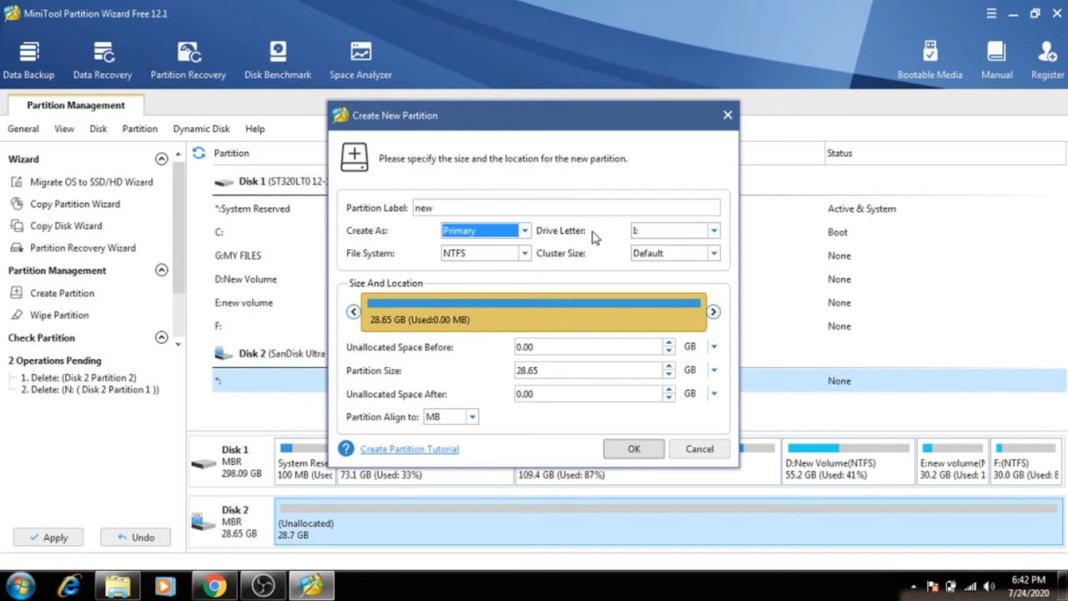
mouse_move(615, 240)
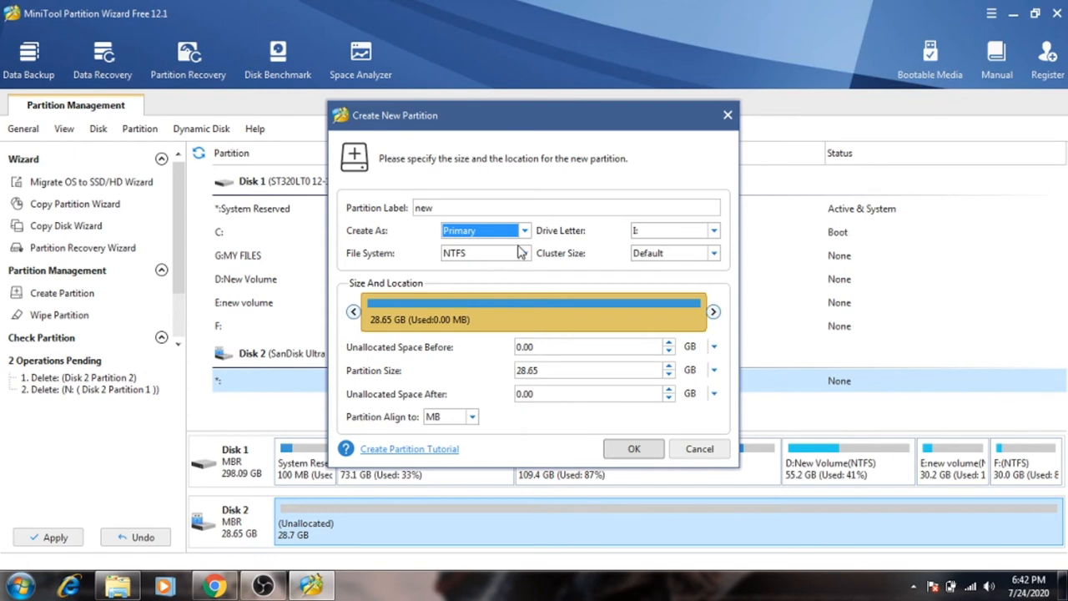
left_click(524, 252)
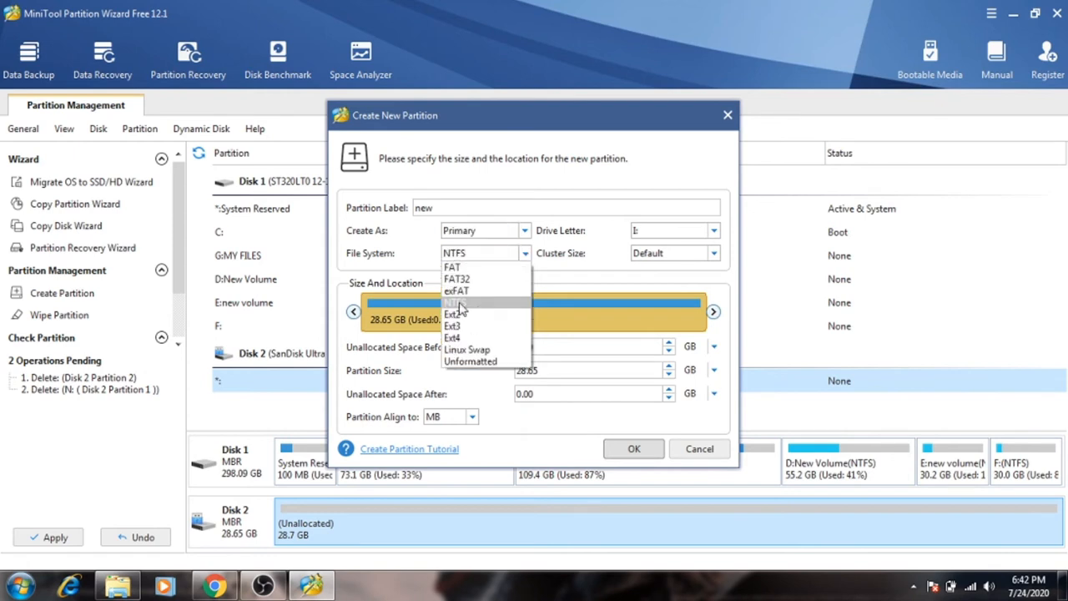
left_click(454, 302)
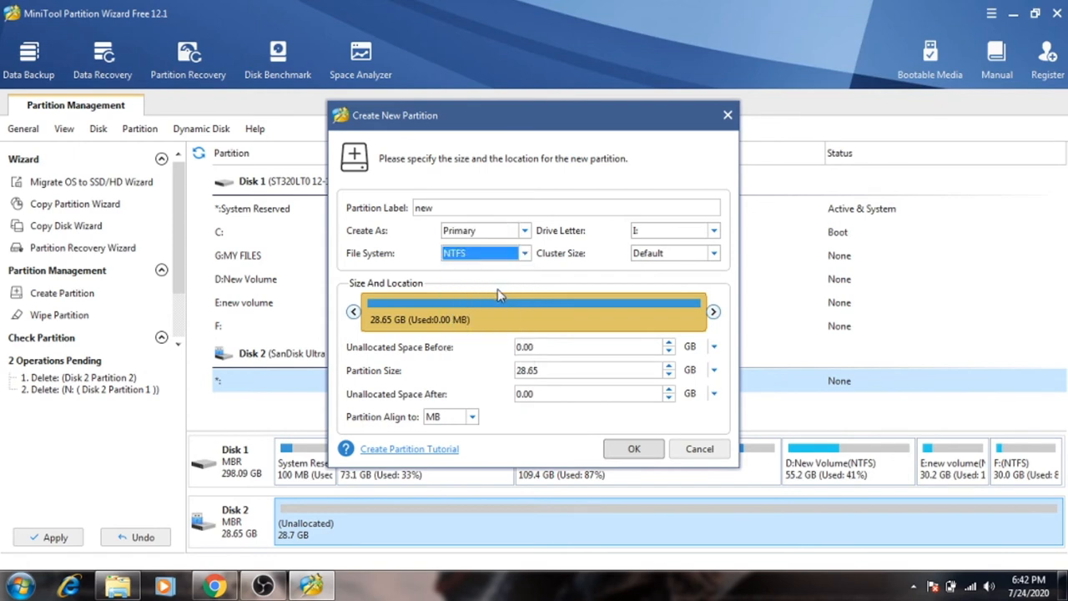
mouse_move(768, 461)
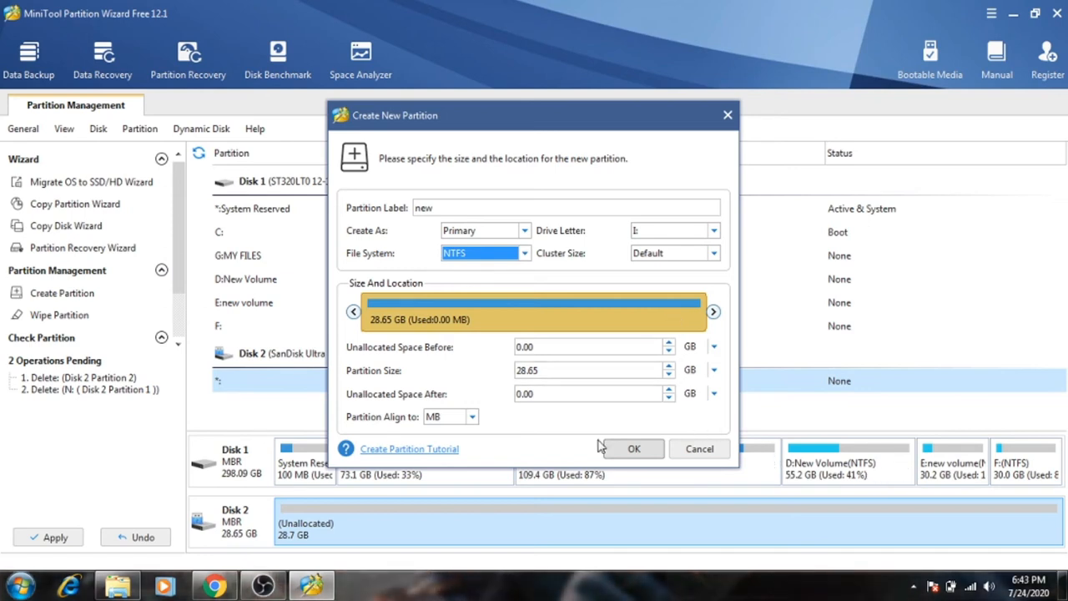
mouse_move(559, 461)
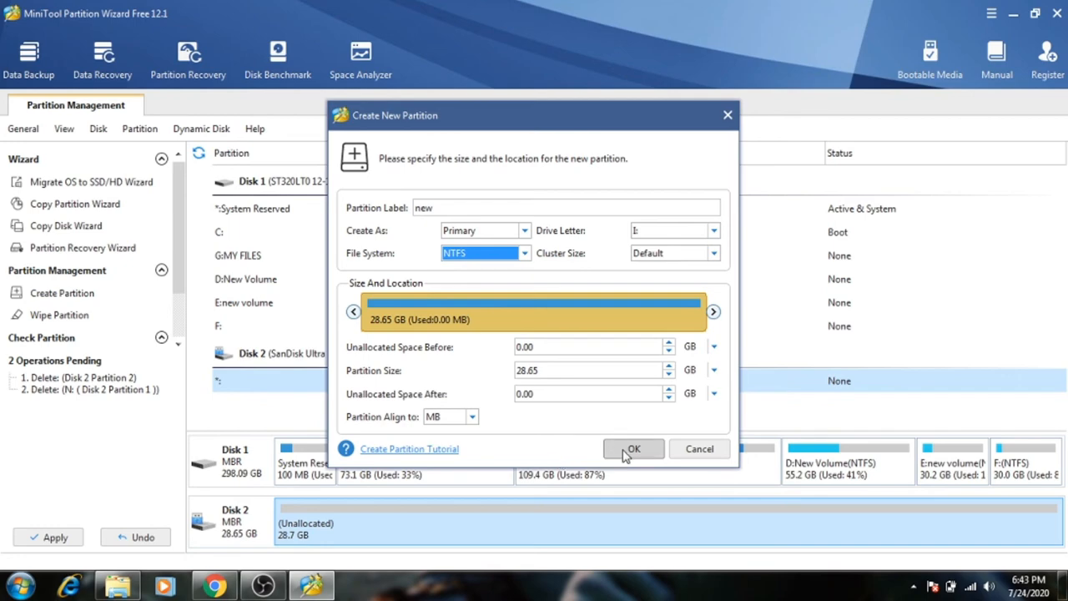
left_click(633, 449)
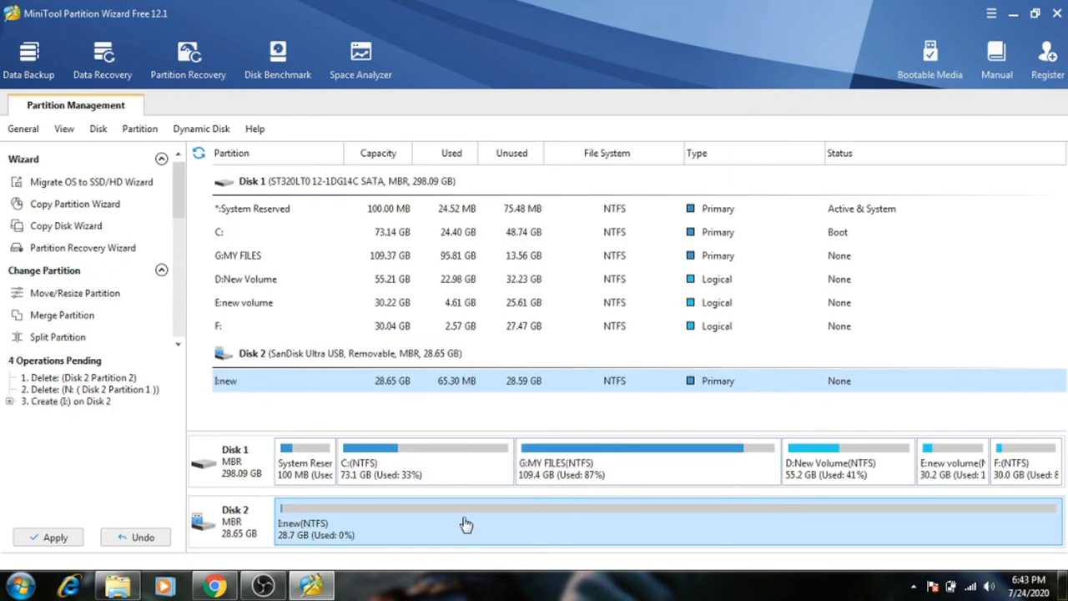
Apply the pending partition operations and quit Partition Wizard.
left_click(49, 536)
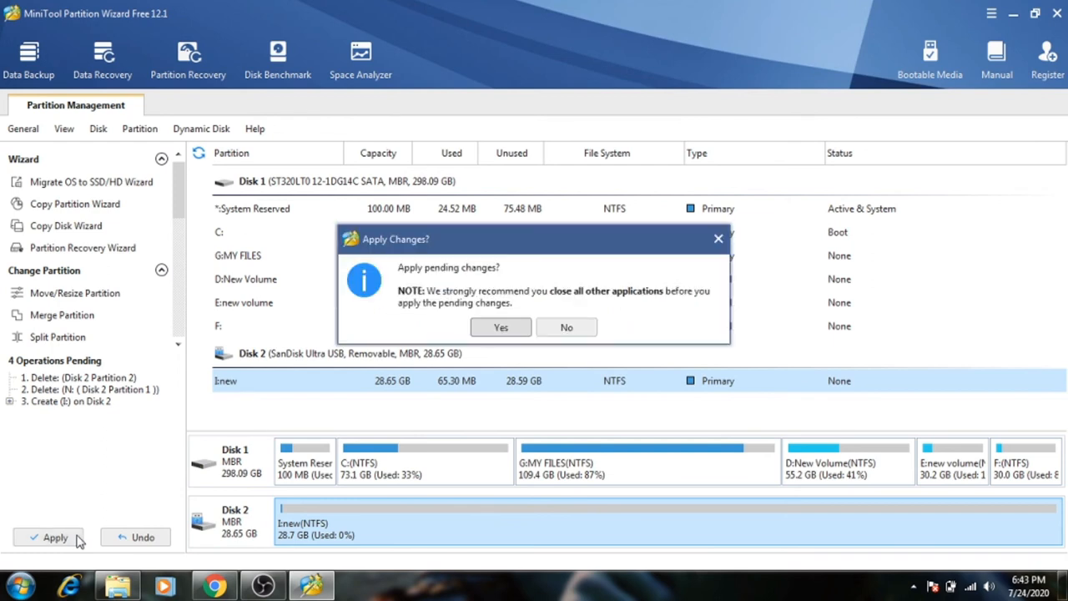
left_click(500, 326)
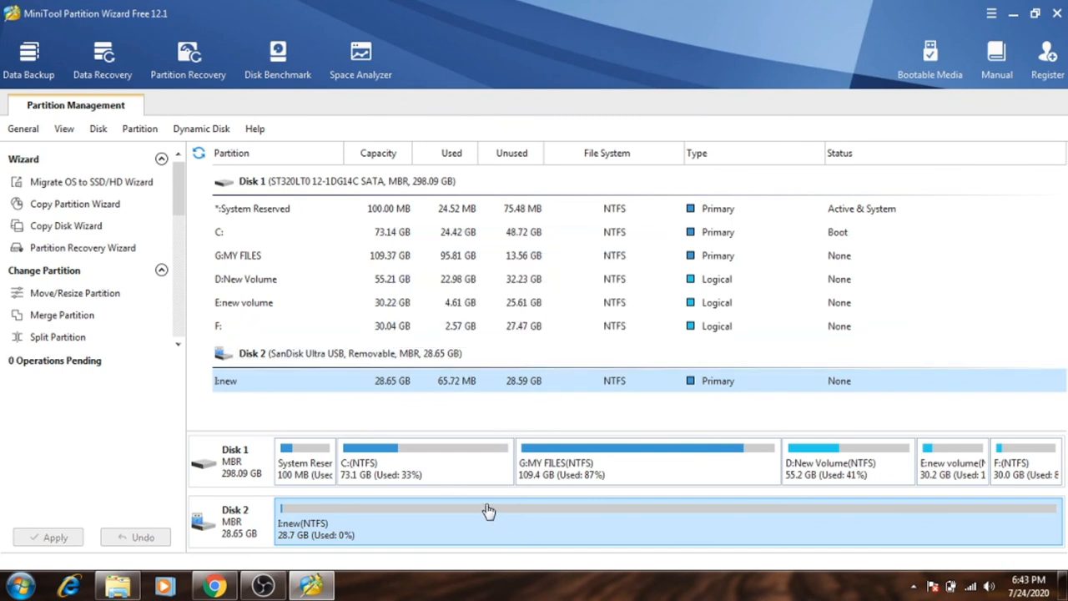
mouse_move(513, 506)
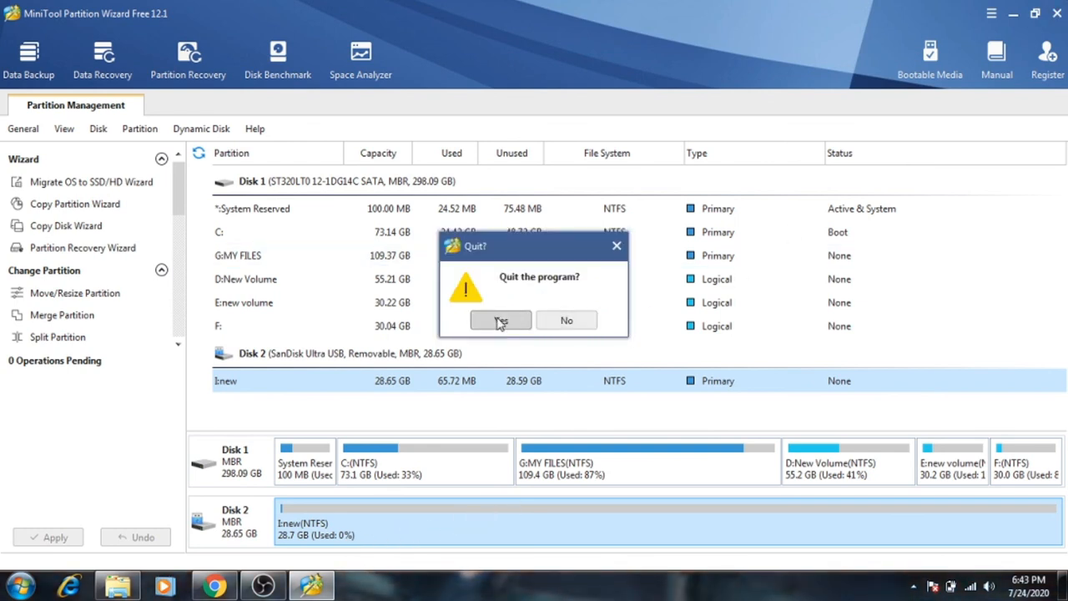
left_click(498, 320)
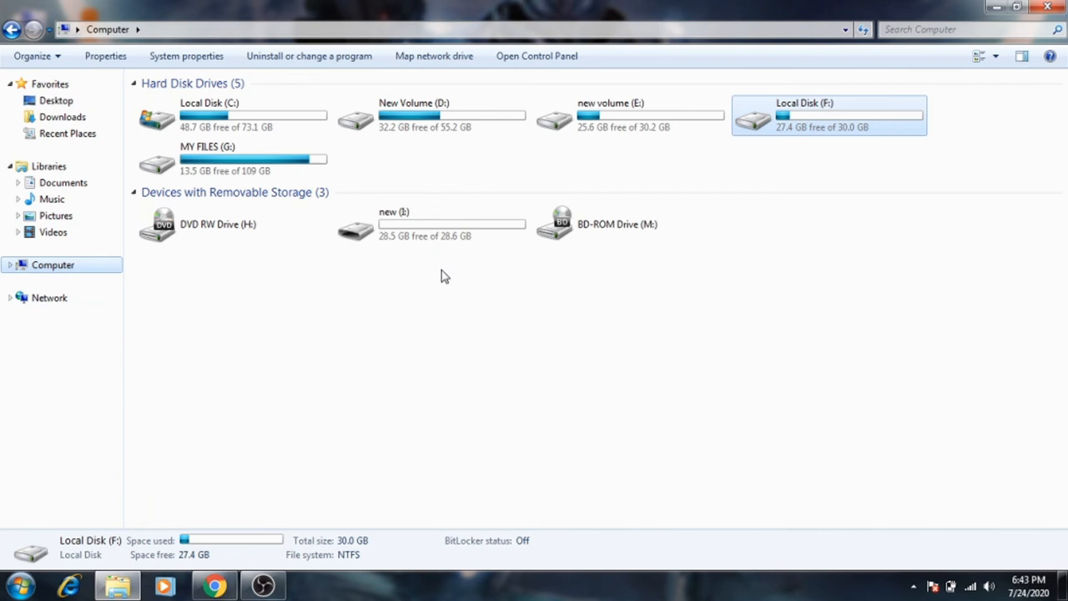